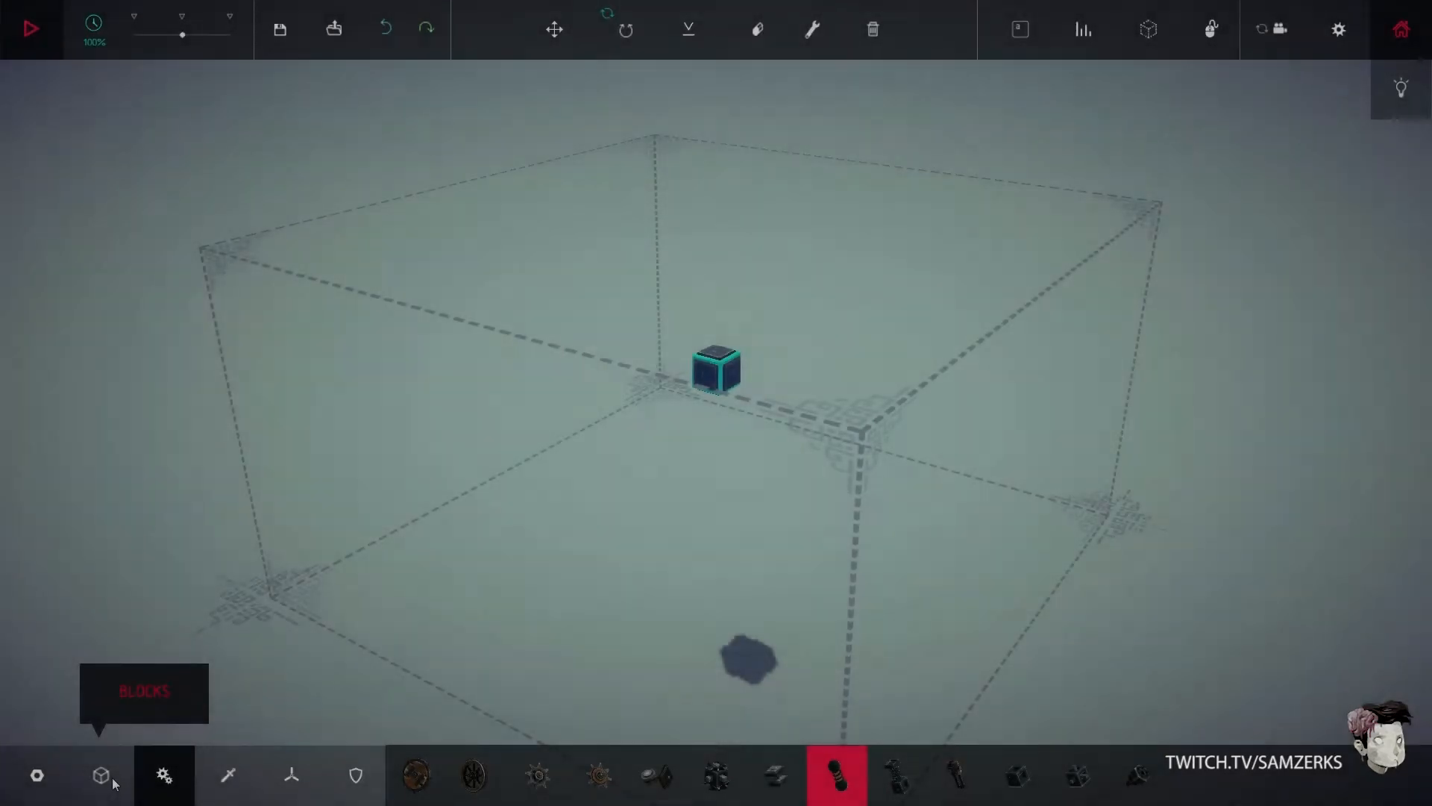
Attach wooden blocks to the starting block as the body's first section.
{"action": "left_click", "coordinate": [37, 774]}
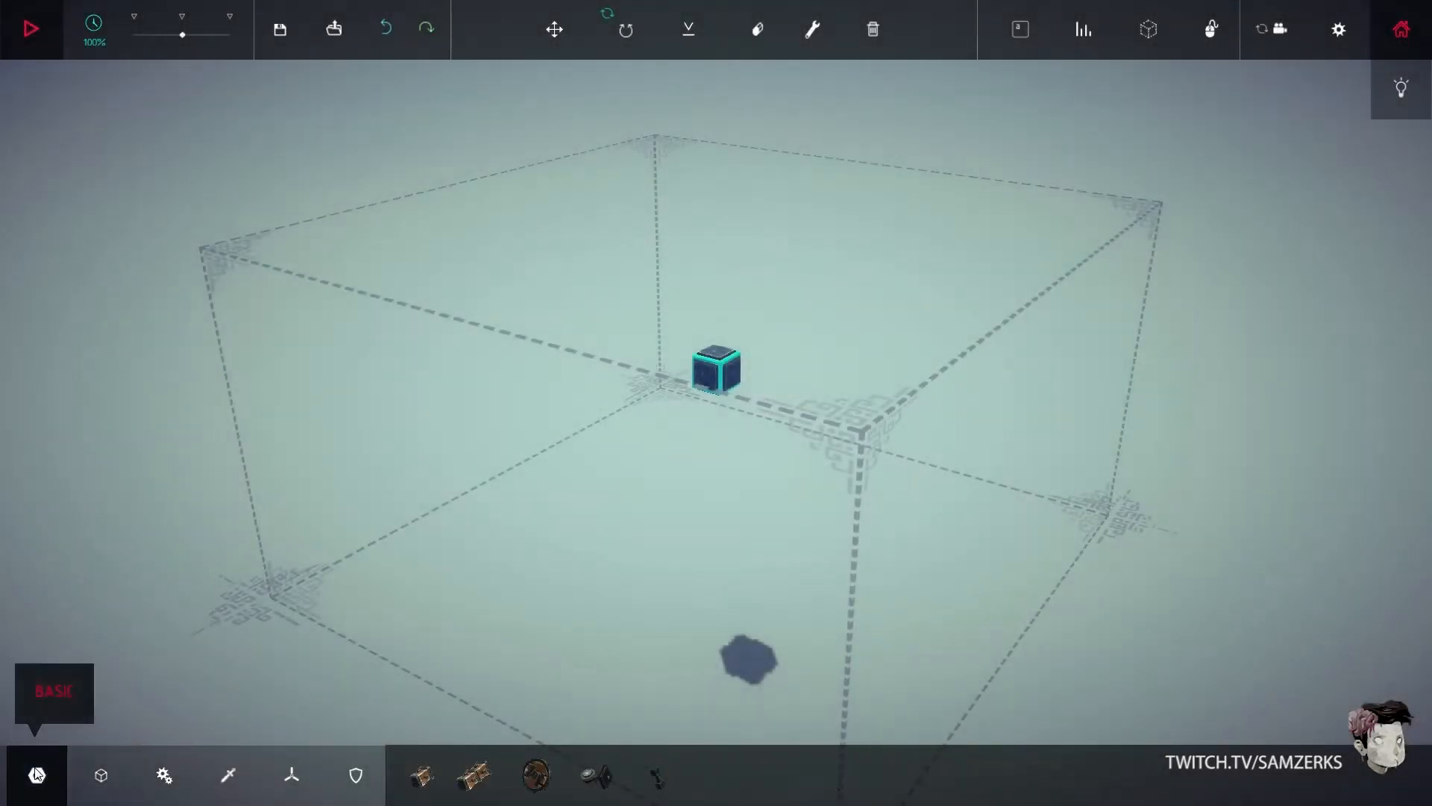
{"action": "left_click", "coordinate": [164, 774]}
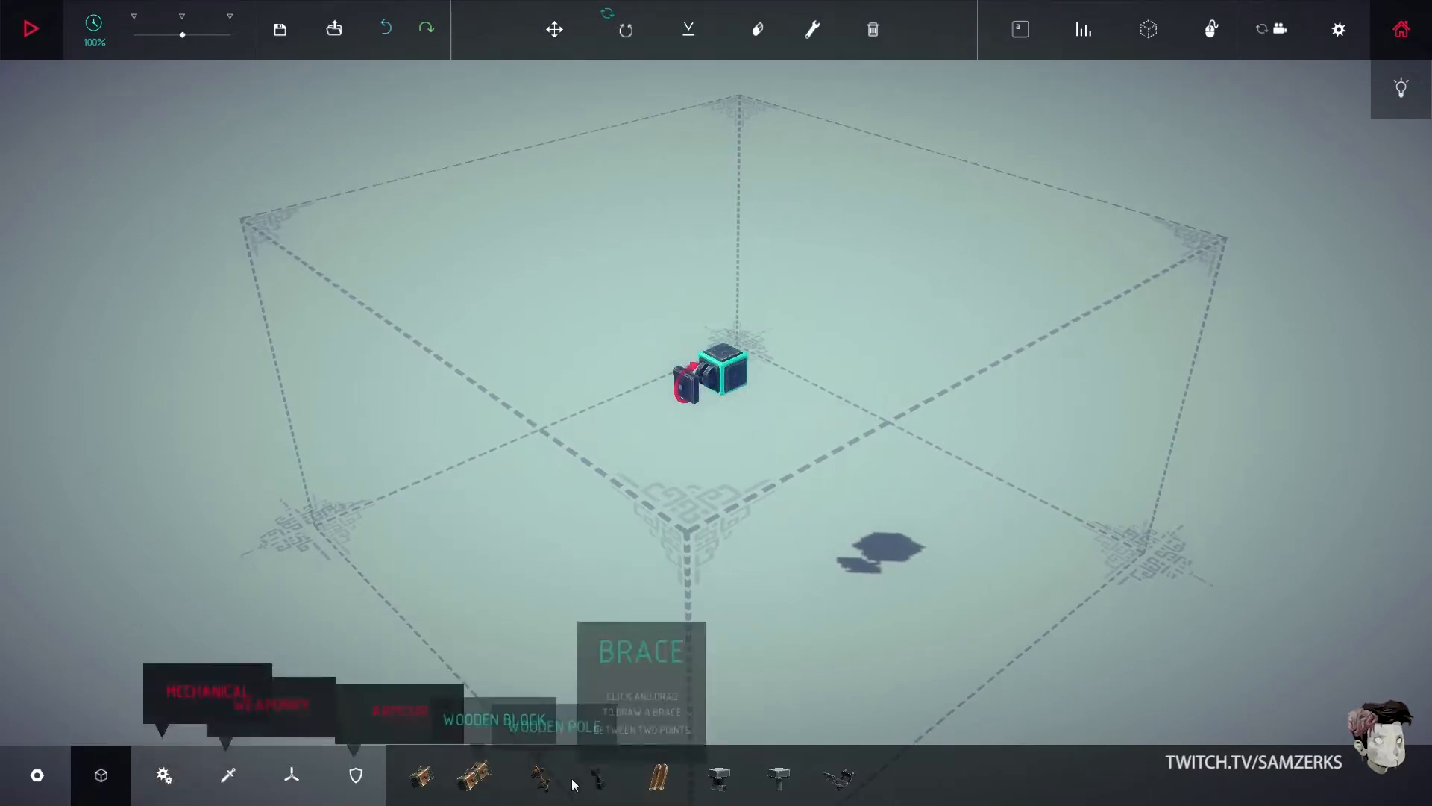
{"action": "left_click", "coordinate": [416, 776]}
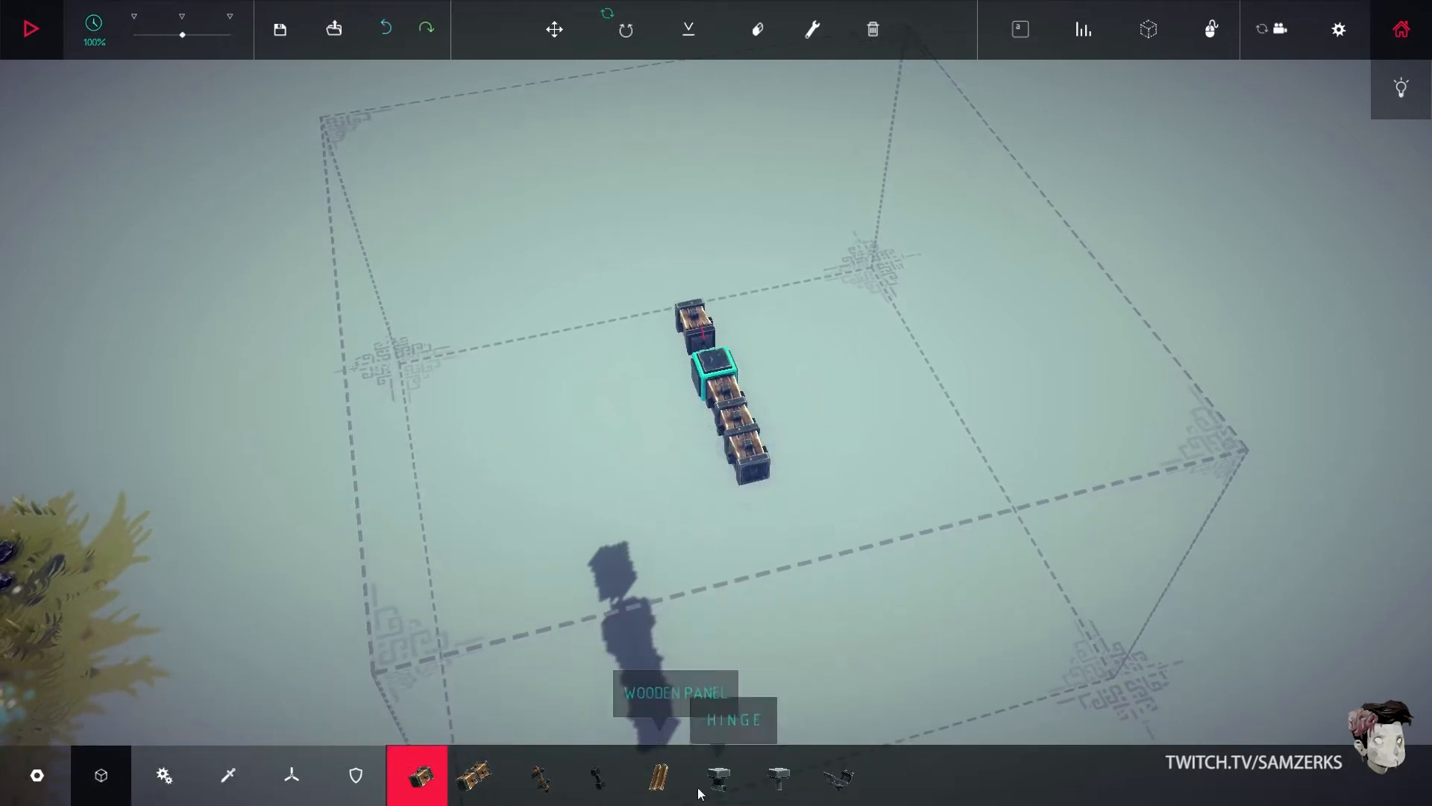
{"action": "left_click", "coordinate": [163, 774]}
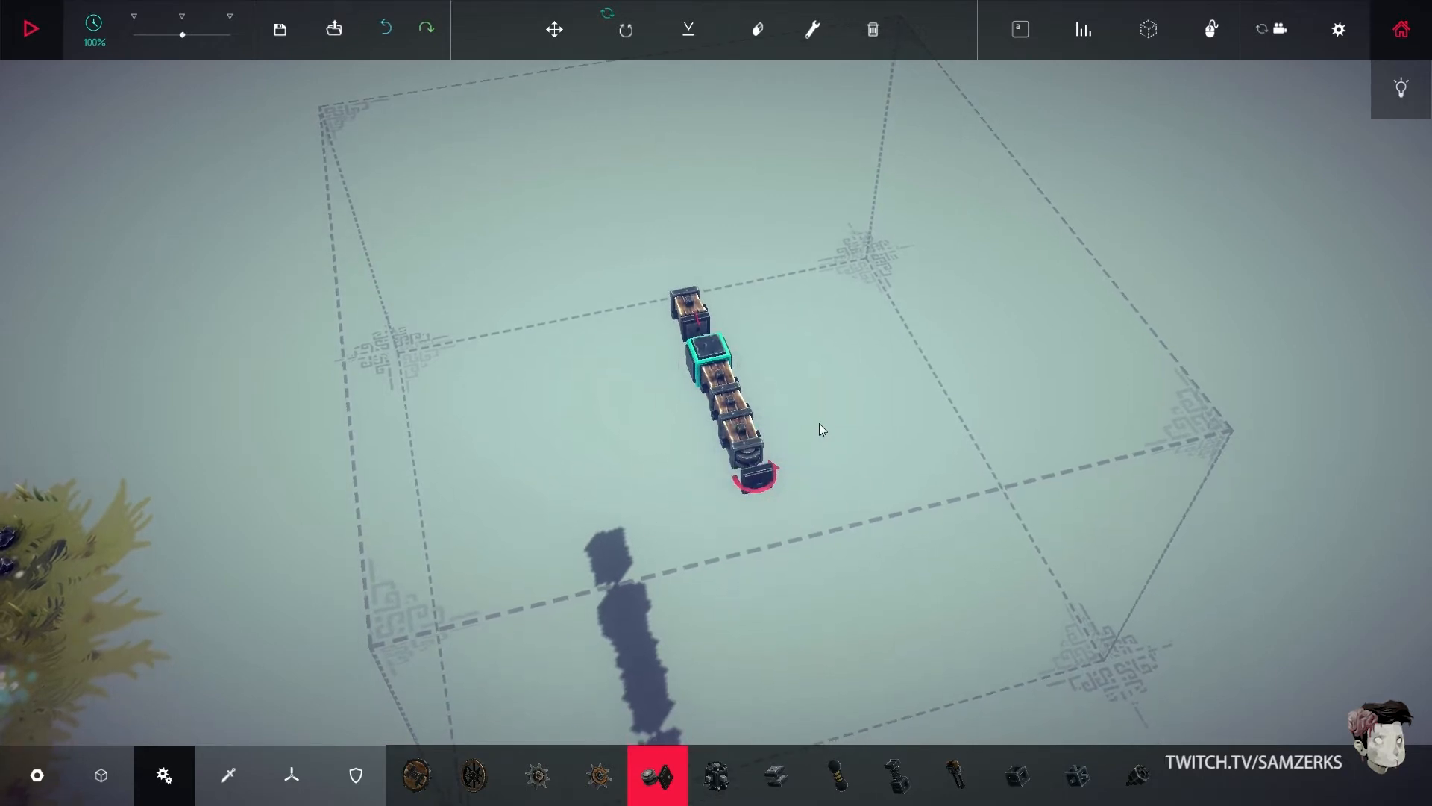
{"action": "mouse_move", "coordinate": [100, 774]}
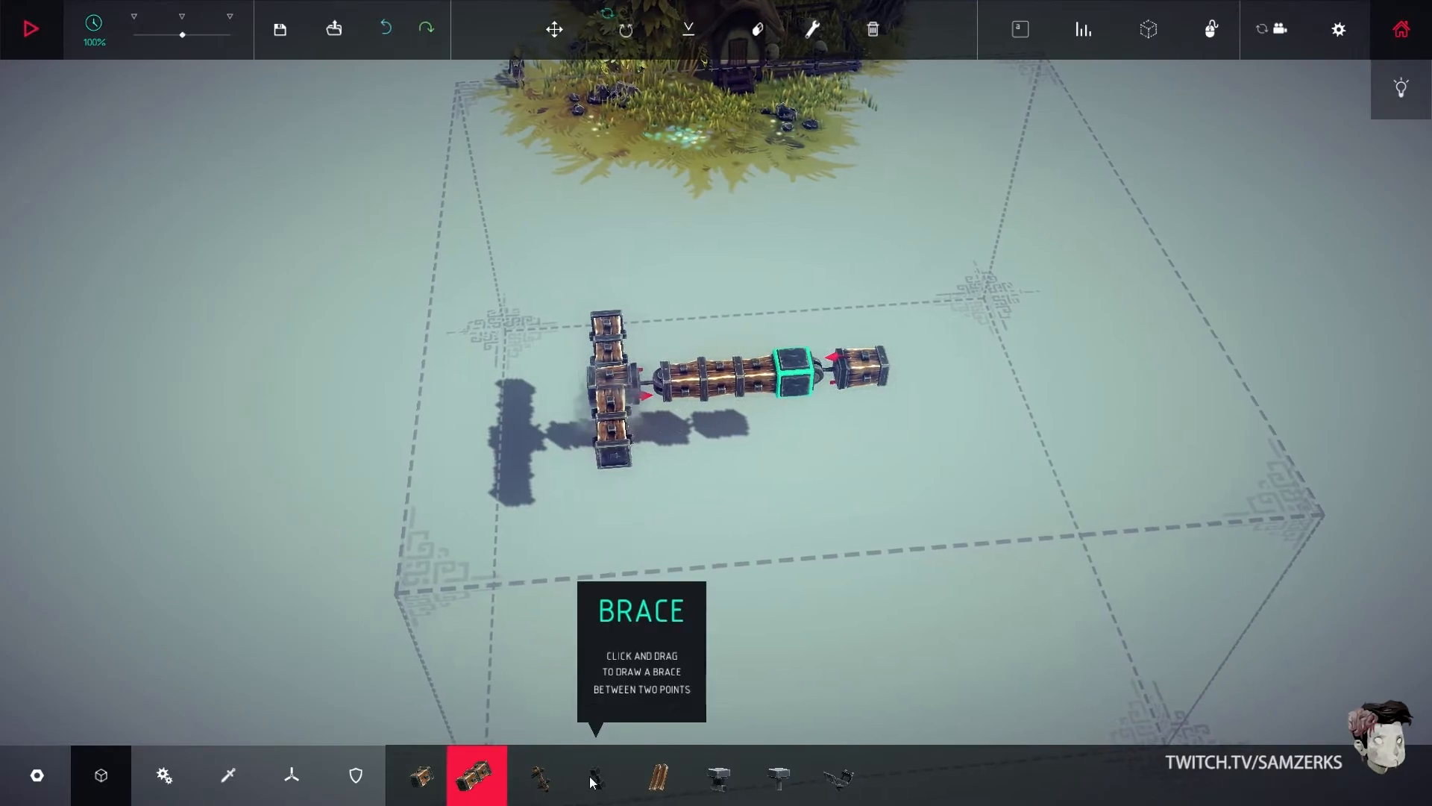
Pick a wooden part from the Basic tab to extend the fuselage and form the tail crossbar.
{"action": "left_click", "coordinate": [597, 774]}
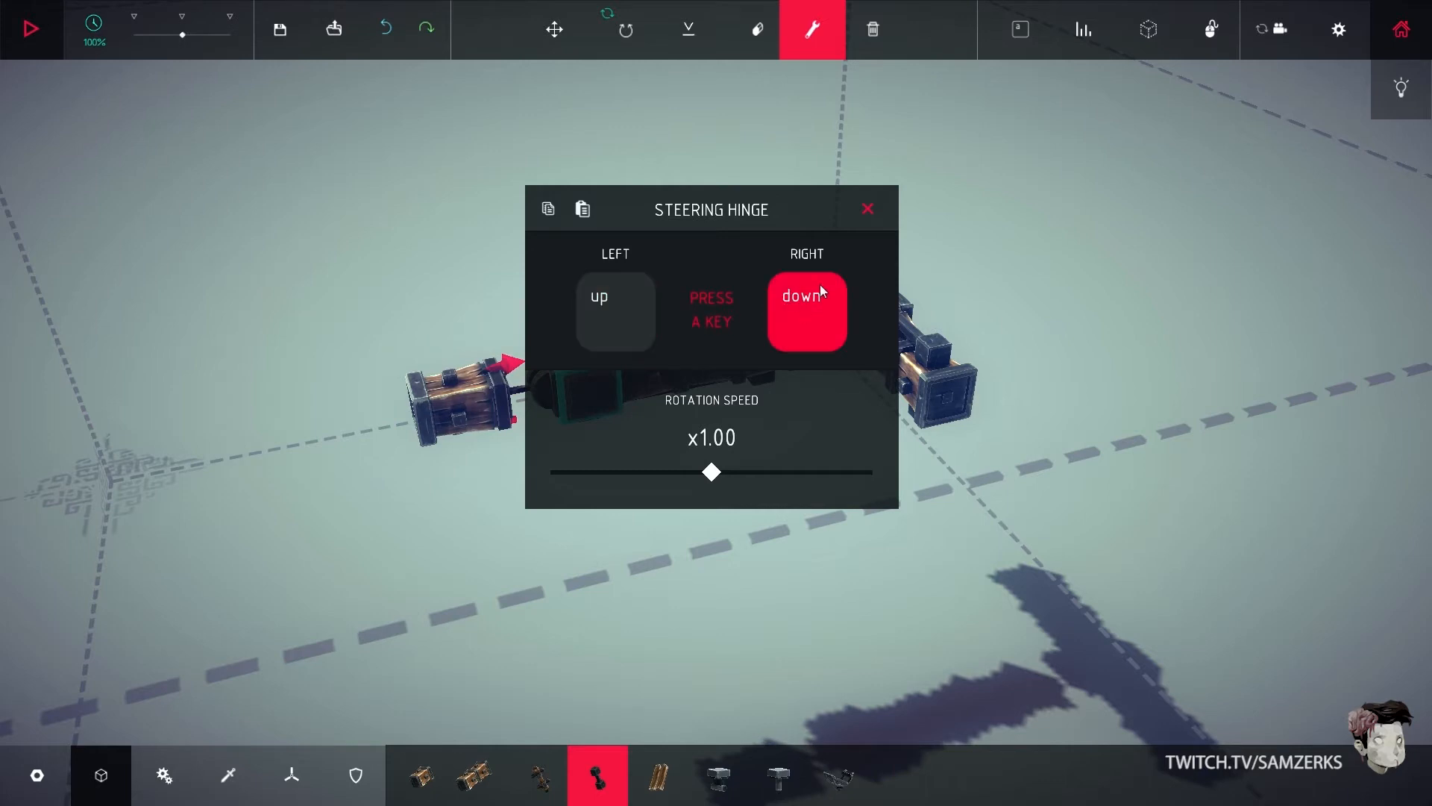
Finish the steering hinge settings, check the rear hinge, then run and stop a test.
{"action": "left_click", "coordinate": [866, 209]}
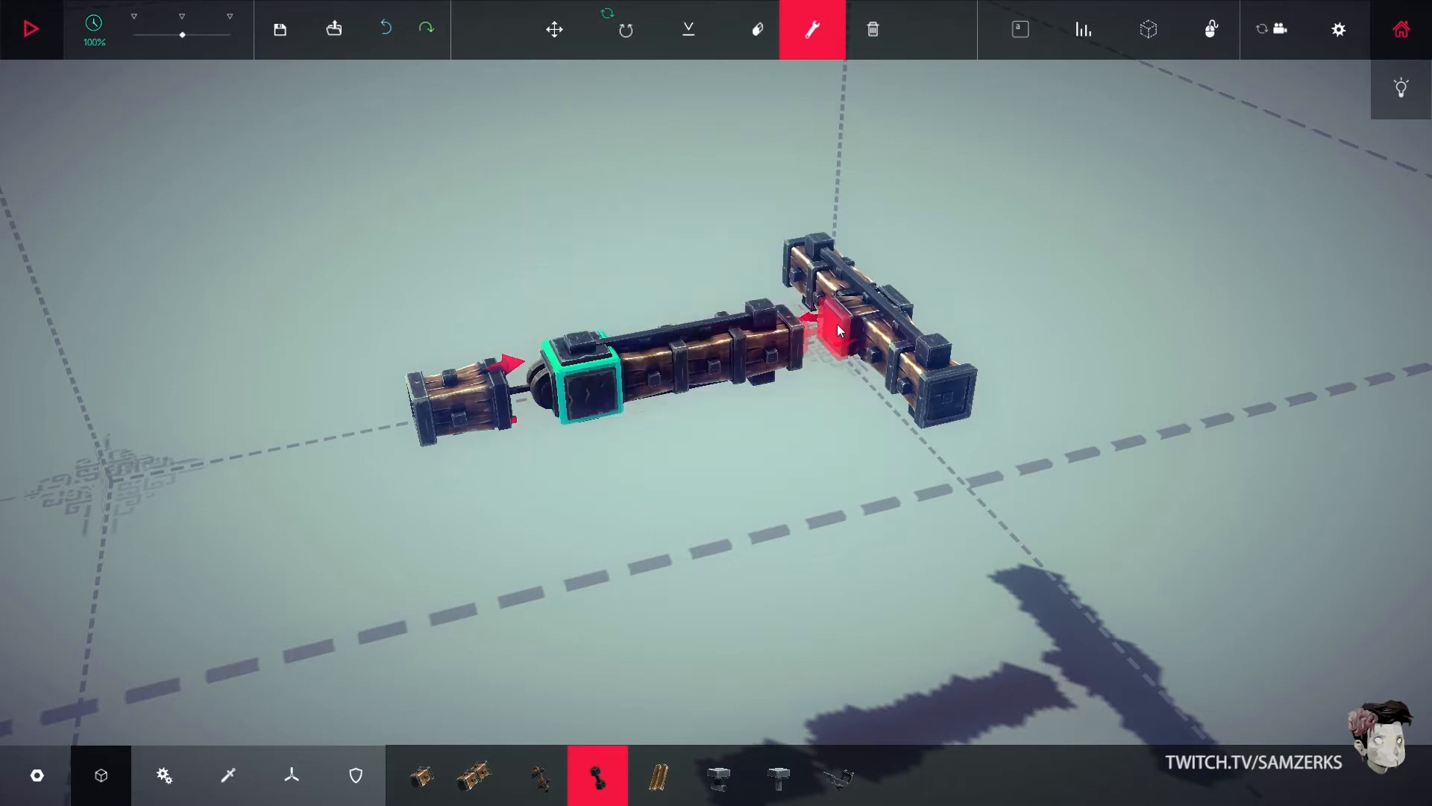
{"action": "left_click", "coordinate": [835, 330]}
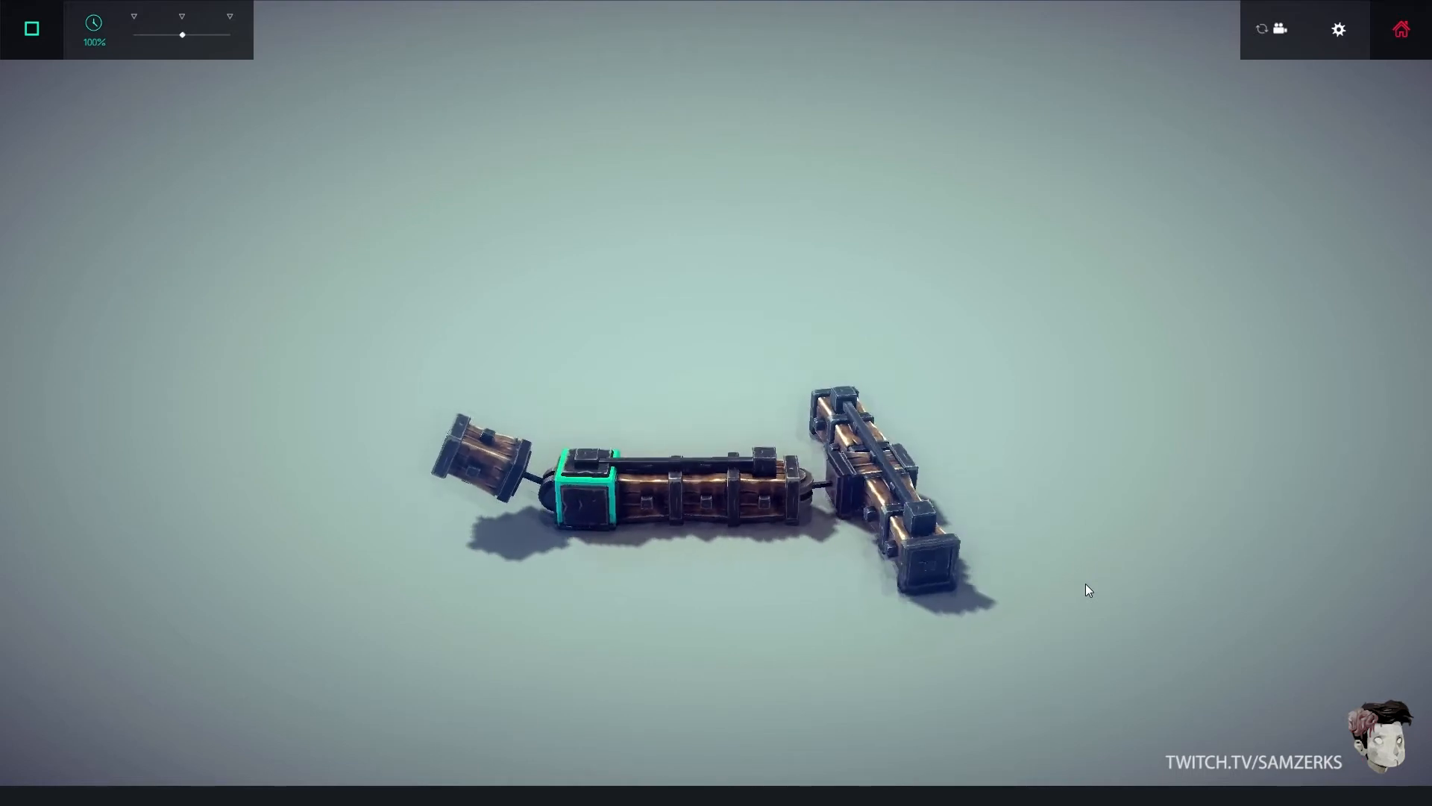
{"action": "left_click", "coordinate": [30, 28]}
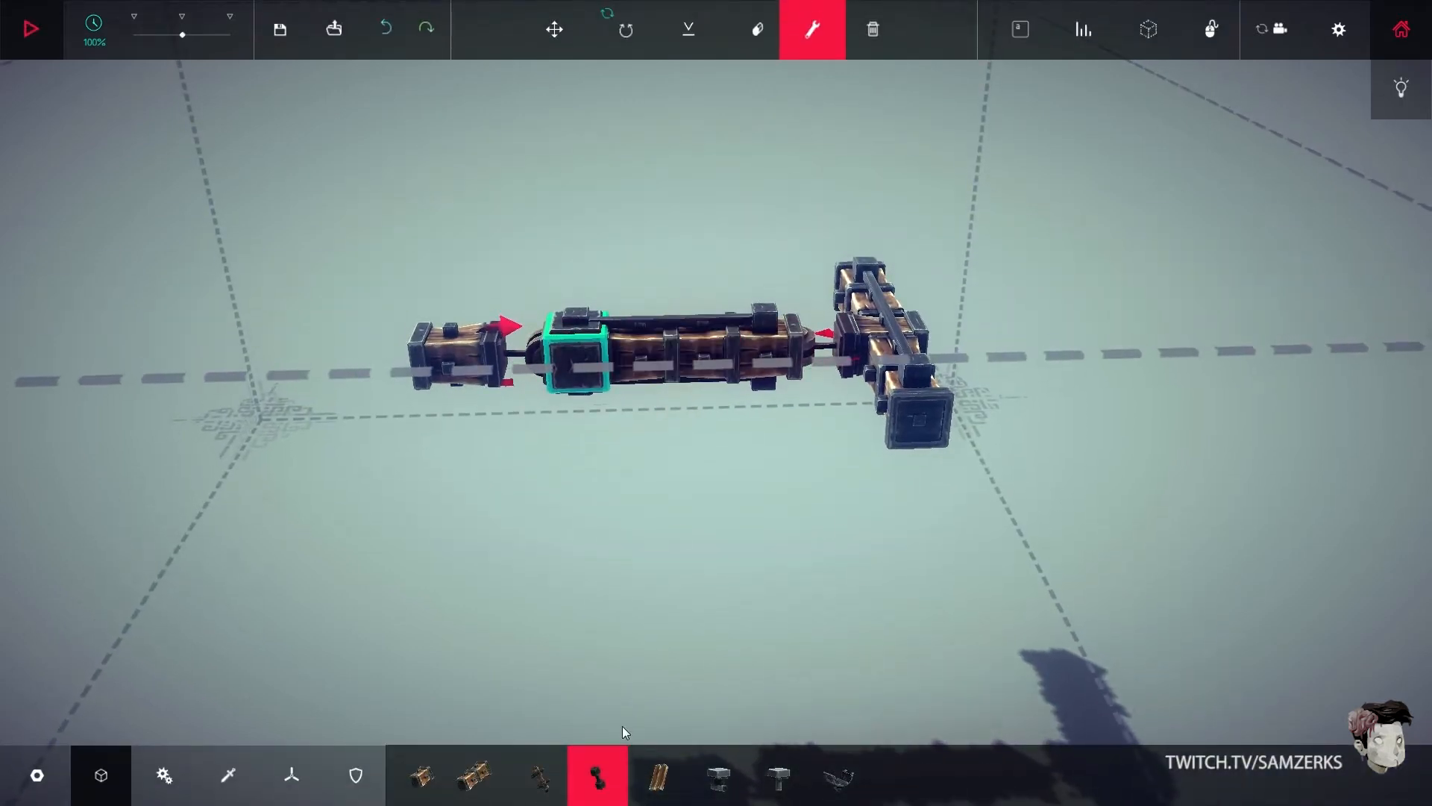
{"action": "mouse_move", "coordinate": [290, 774]}
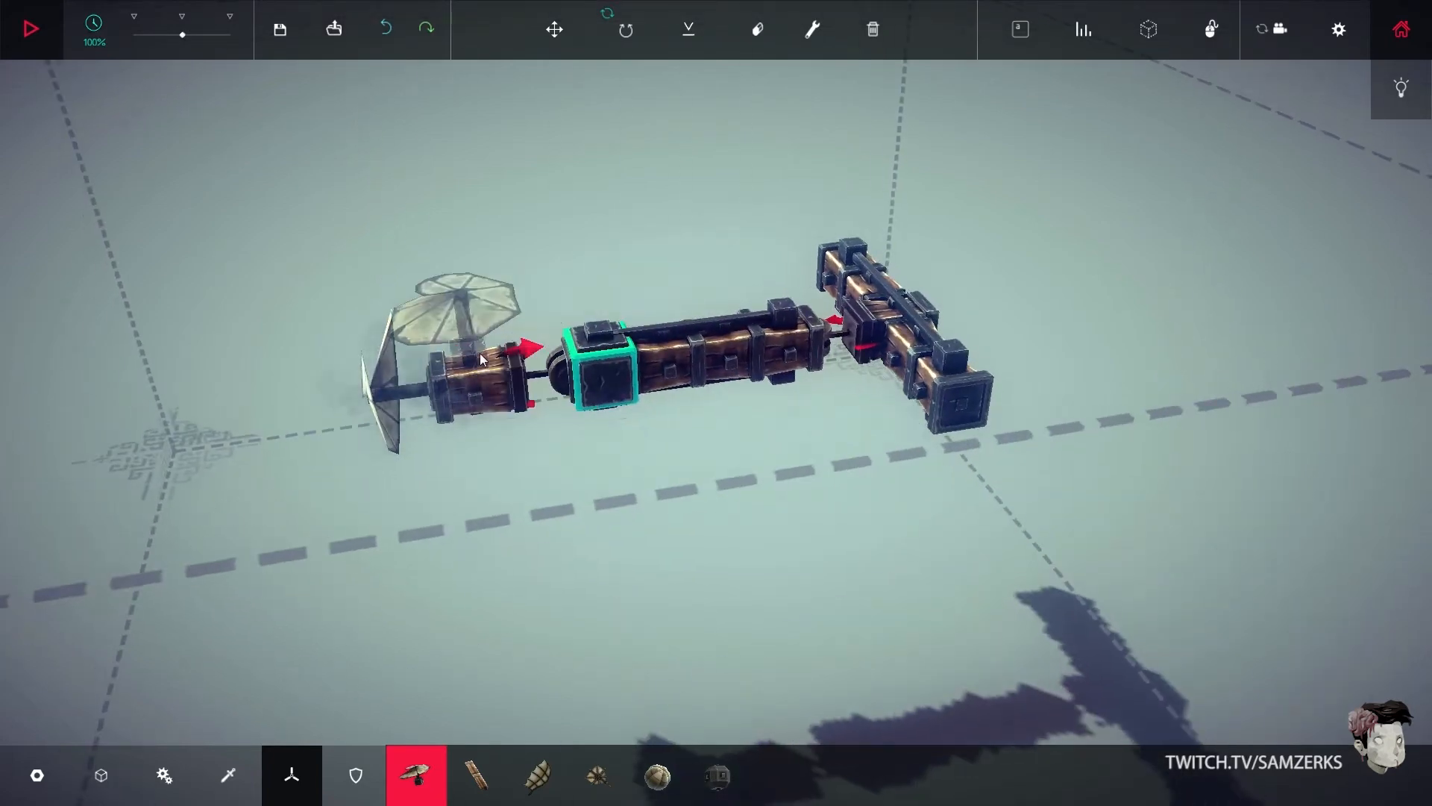
Place propellers on the front block and add wing blocks on both sides and tail.
{"action": "left_click", "coordinate": [537, 775]}
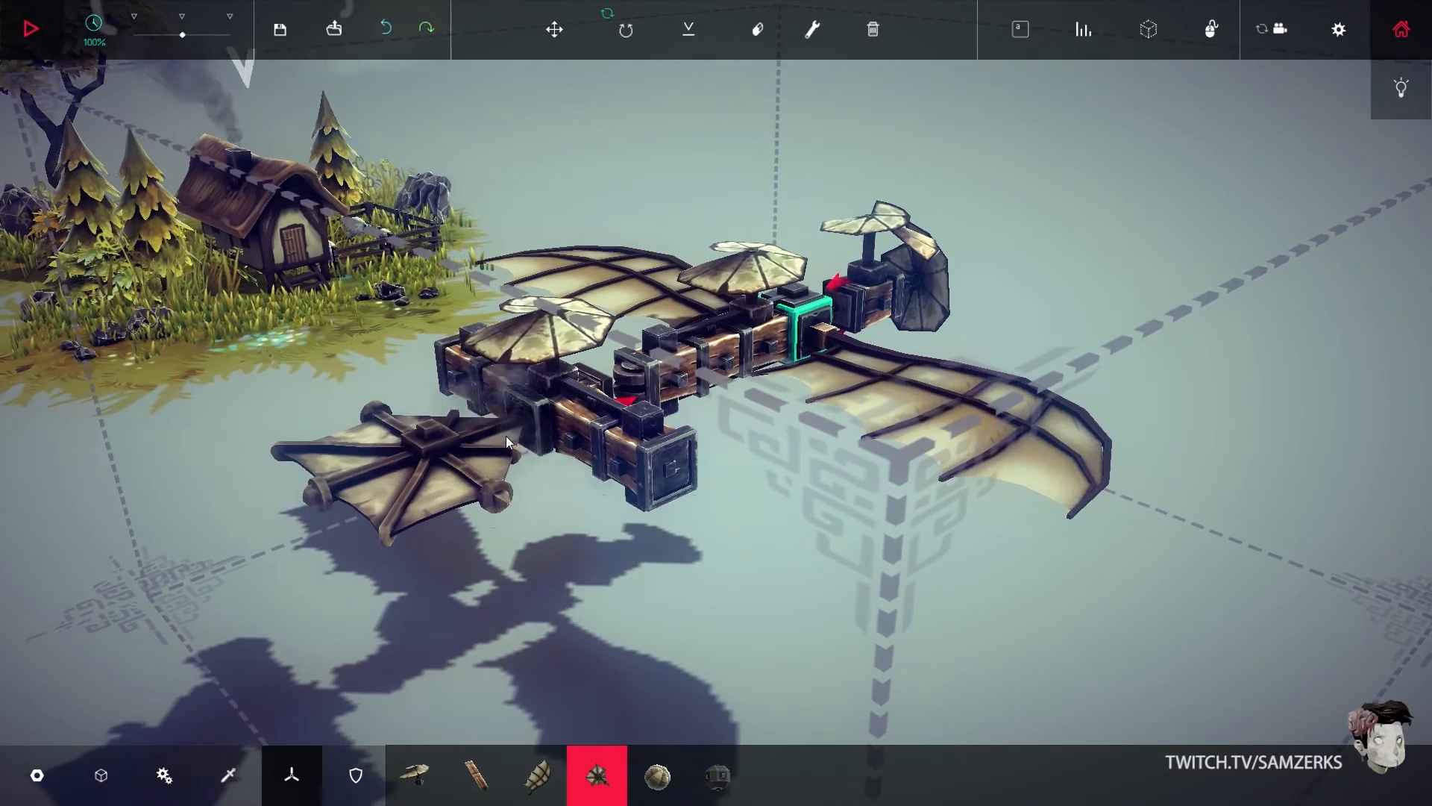
{"action": "mouse_move", "coordinate": [477, 776]}
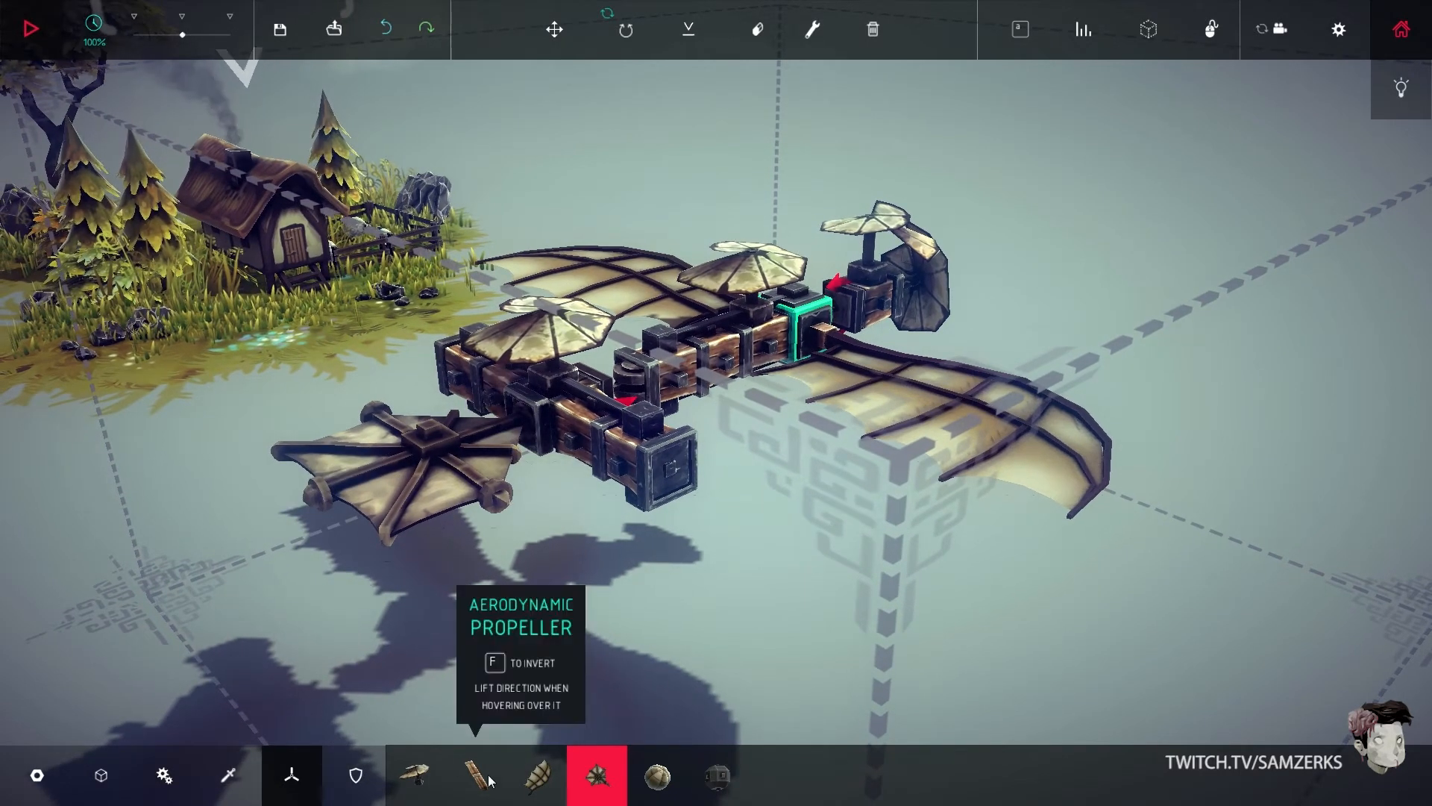
{"action": "mouse_move", "coordinate": [414, 776]}
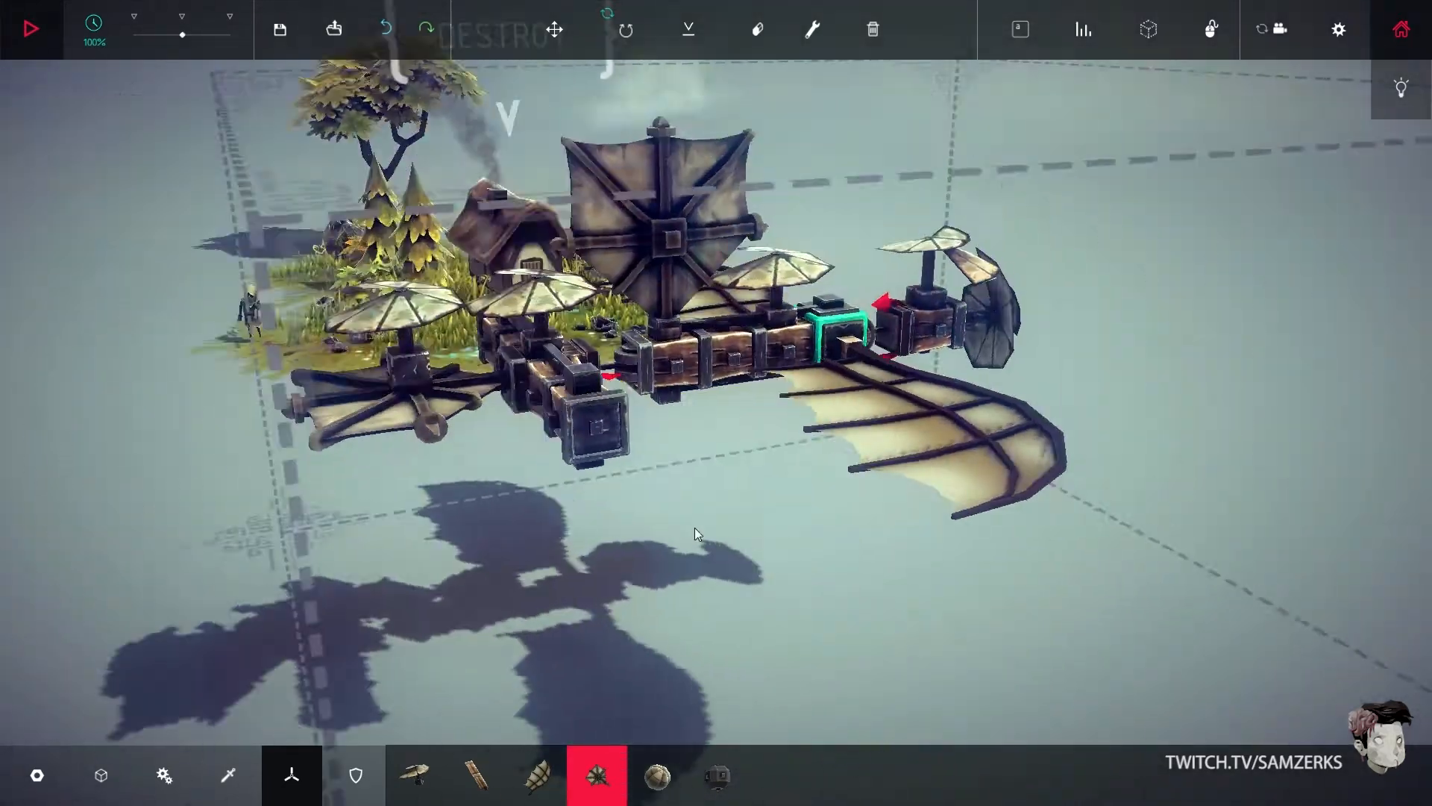
Add mechanical parts, view the whole plane from the front, and start the flight test.
{"action": "left_click", "coordinate": [164, 774]}
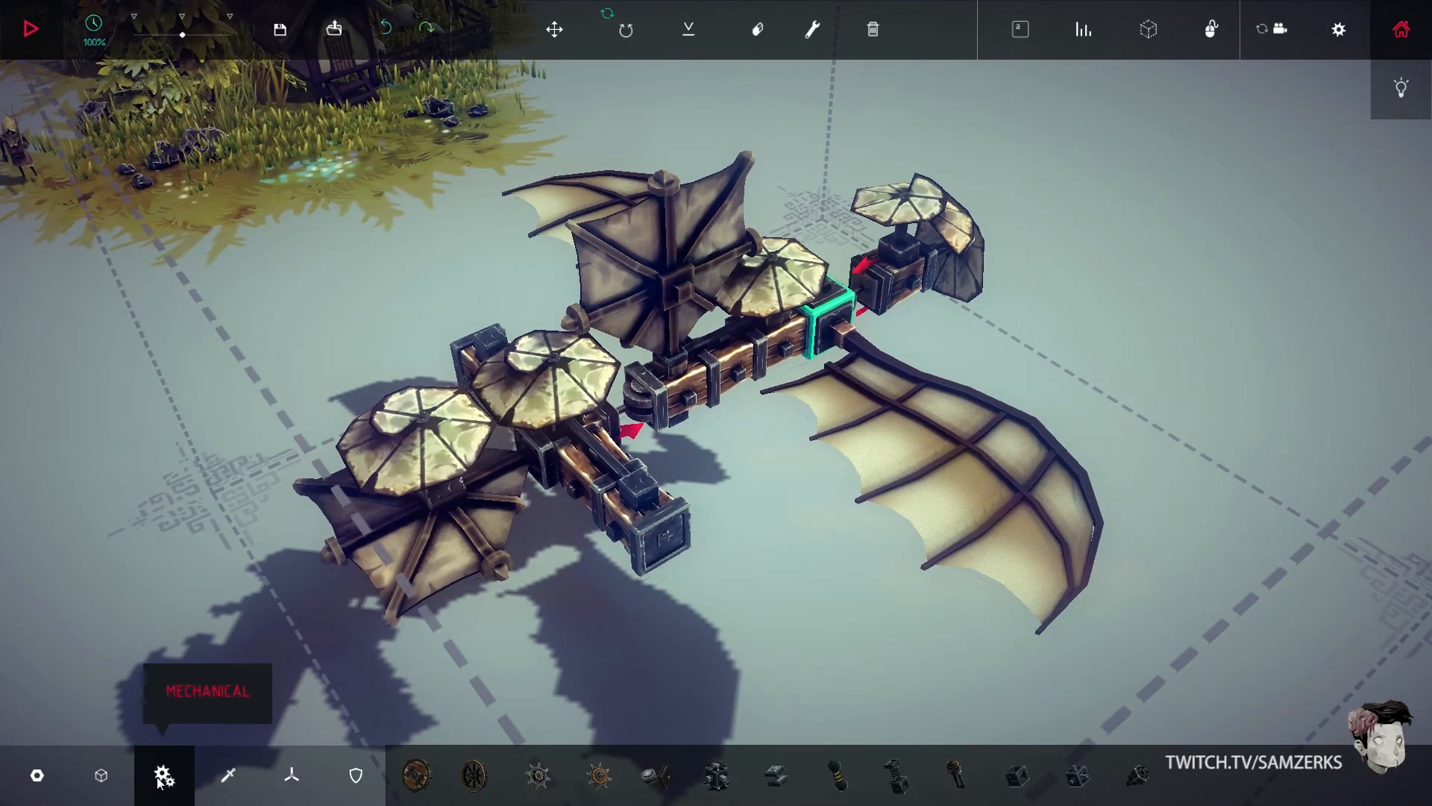
{"action": "mouse_move", "coordinate": [834, 778]}
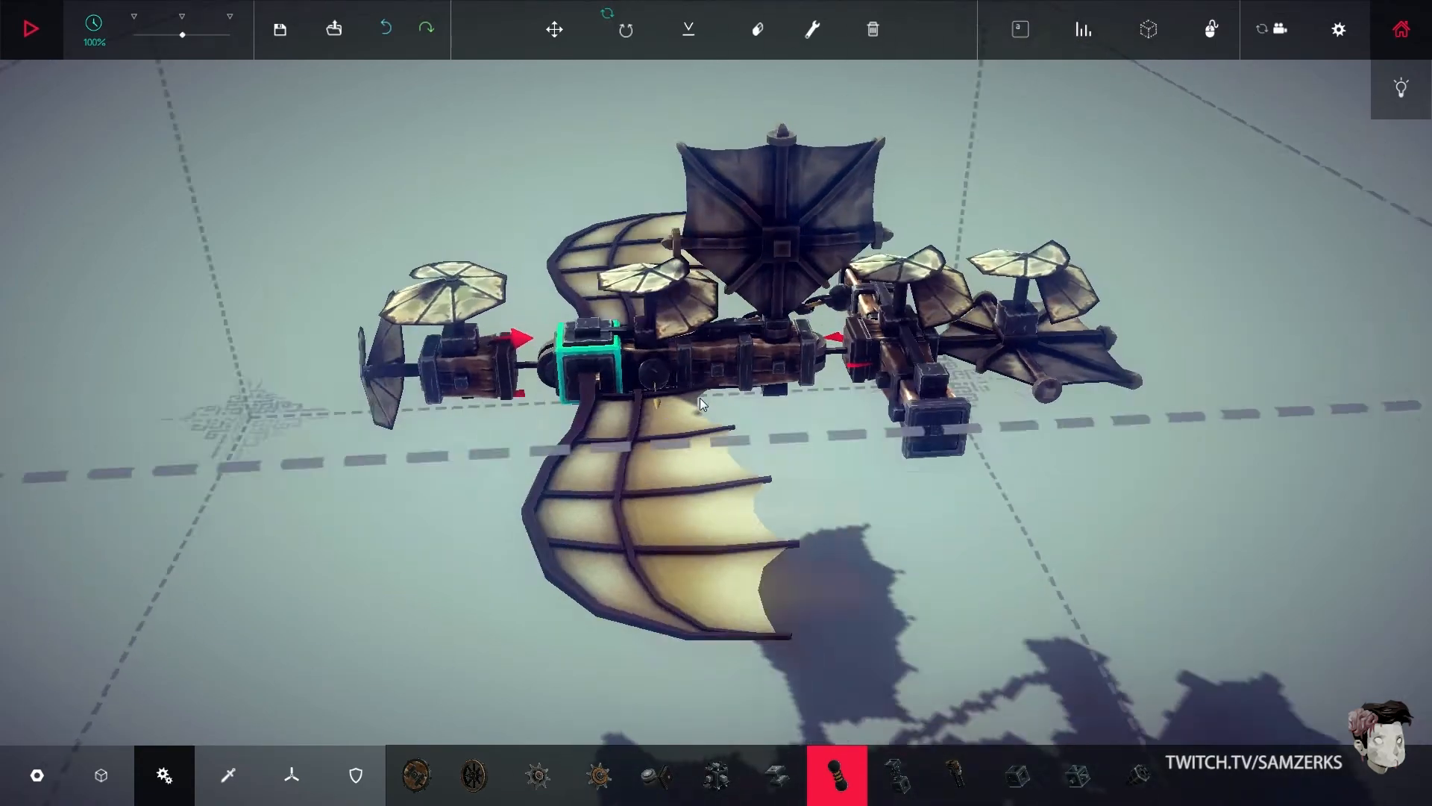
{"action": "left_click_drag", "start_coordinate": [703, 402], "coordinate": [777, 475]}
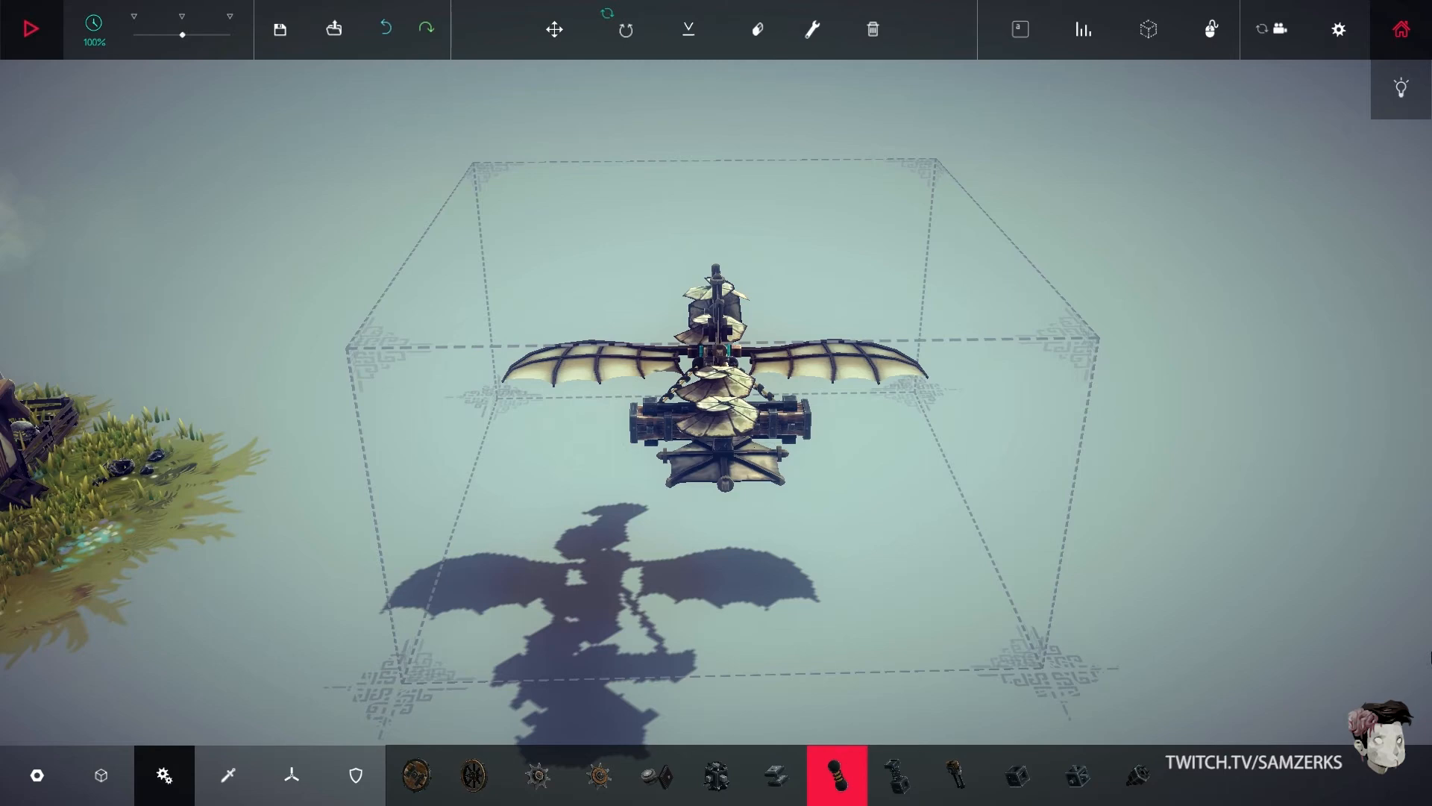
{"action": "left_click", "coordinate": [33, 29]}
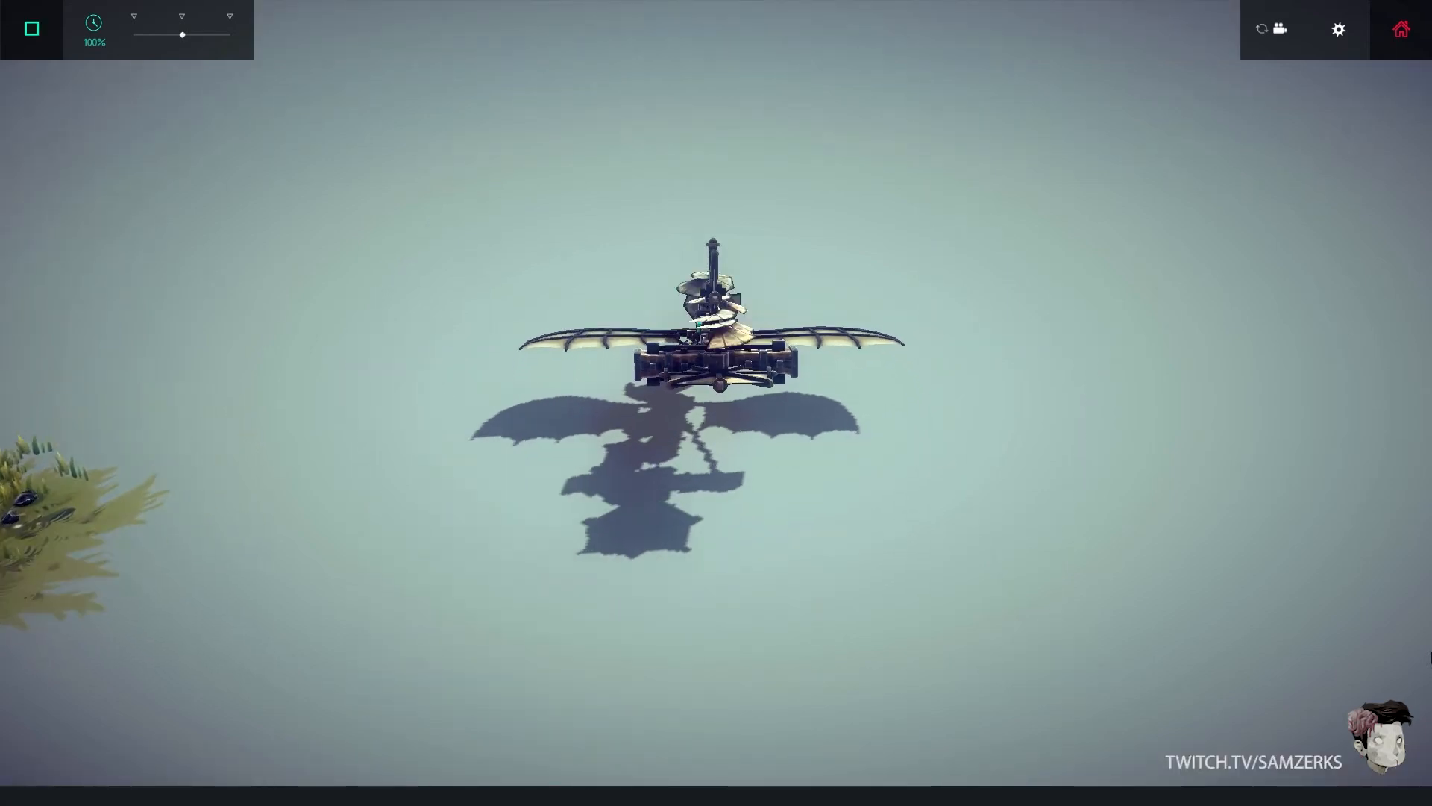